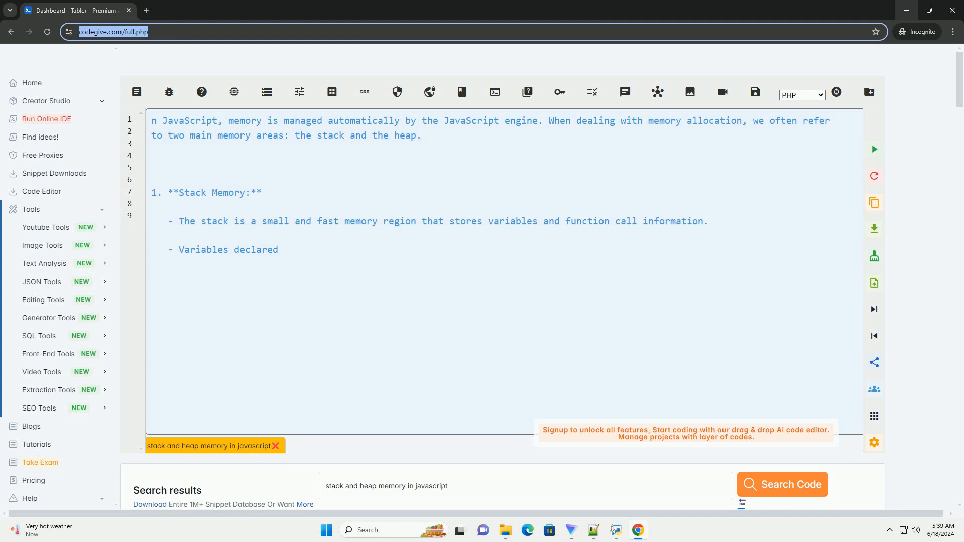
text(using primitives (e.g., numbers, booleans, strings) are stored on the stack.)
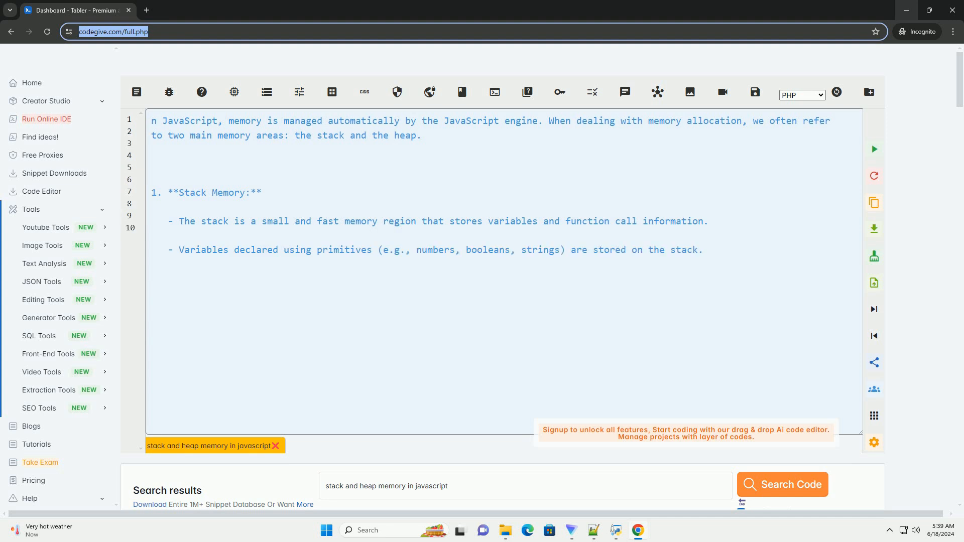
text(- When a function is called, a new stack frame is create)
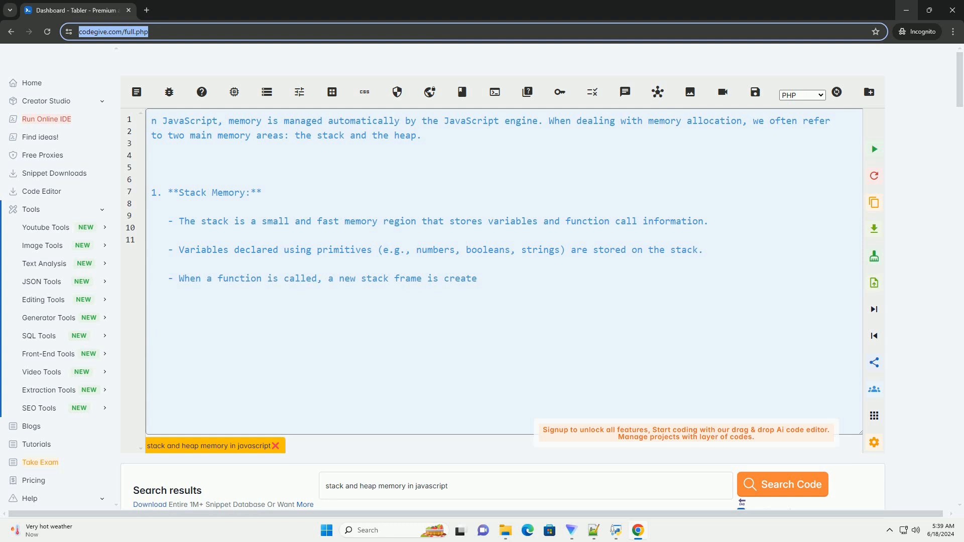
text(d to store local variables, function parameters, return address, and other function call information.)
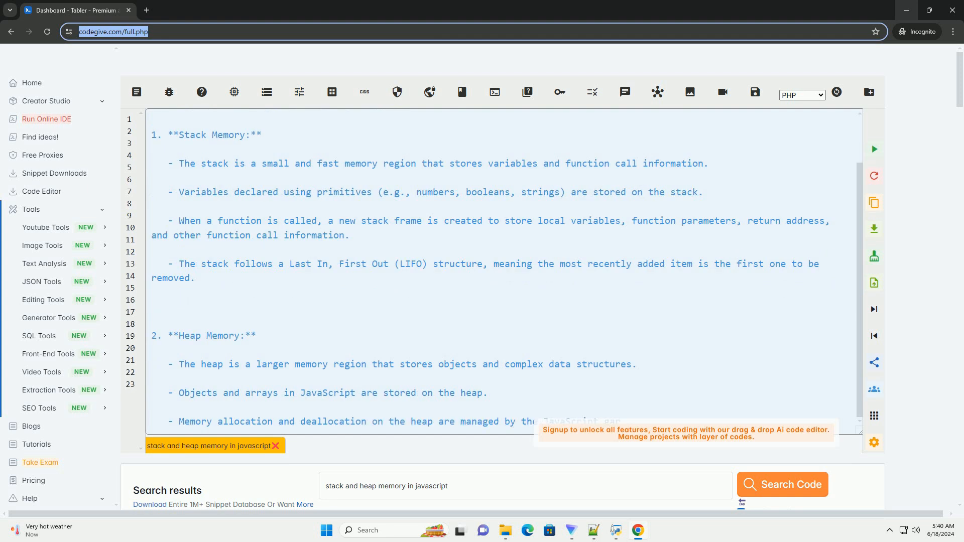
scroll(down, 3)
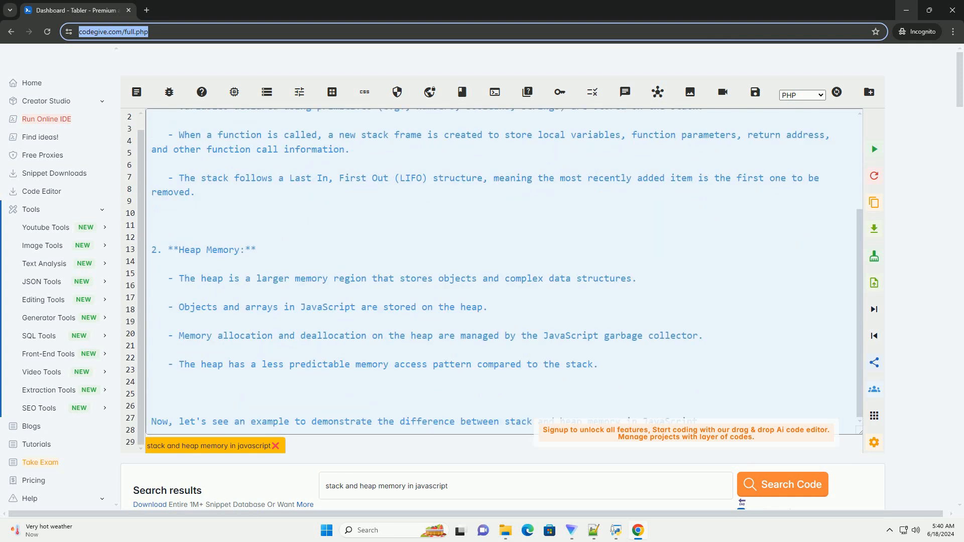
scroll(down, 3)
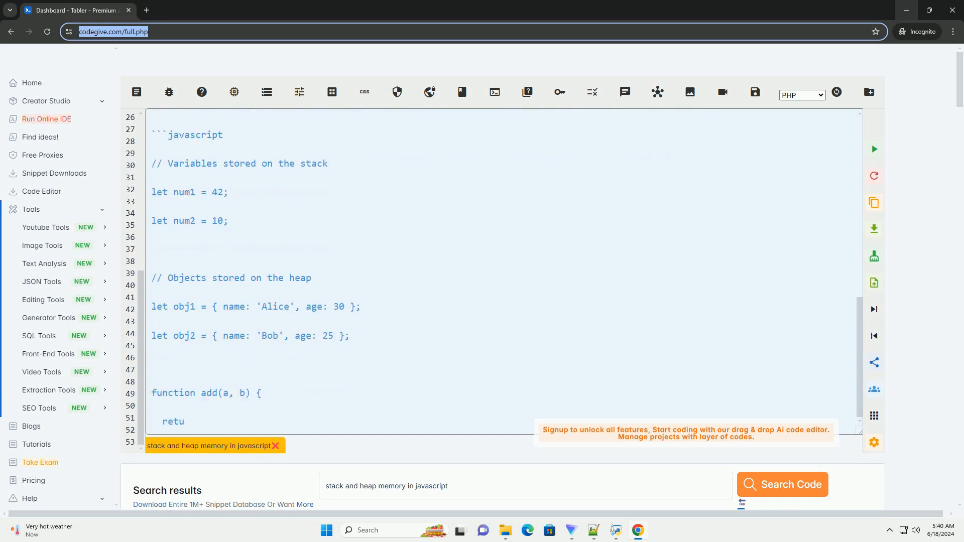
scroll(down, 3)
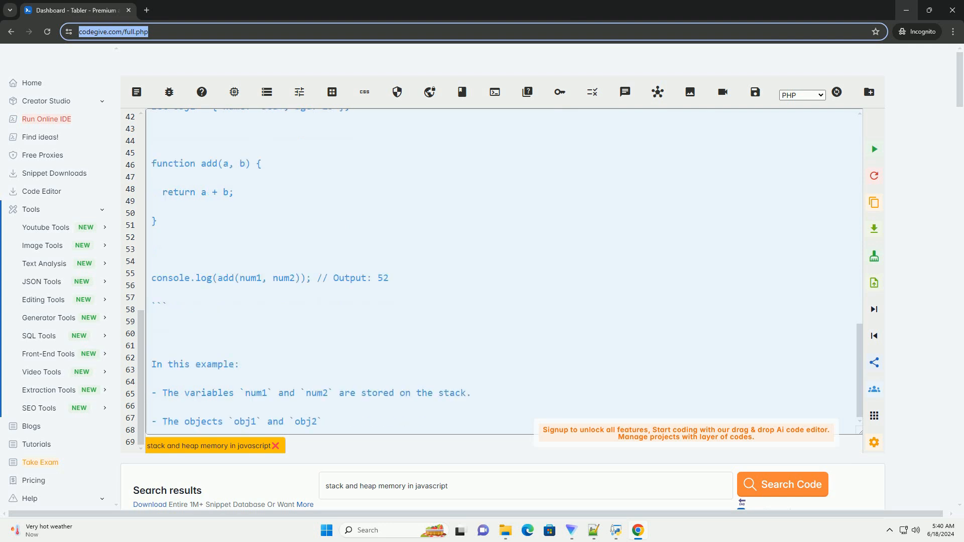
scroll(down, 3)
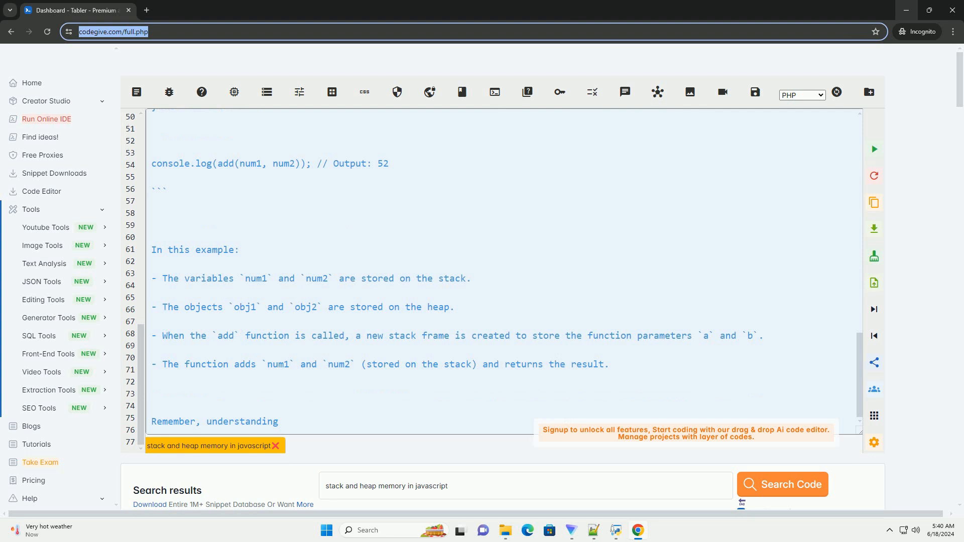
text(memory management in JavaScript is cr)
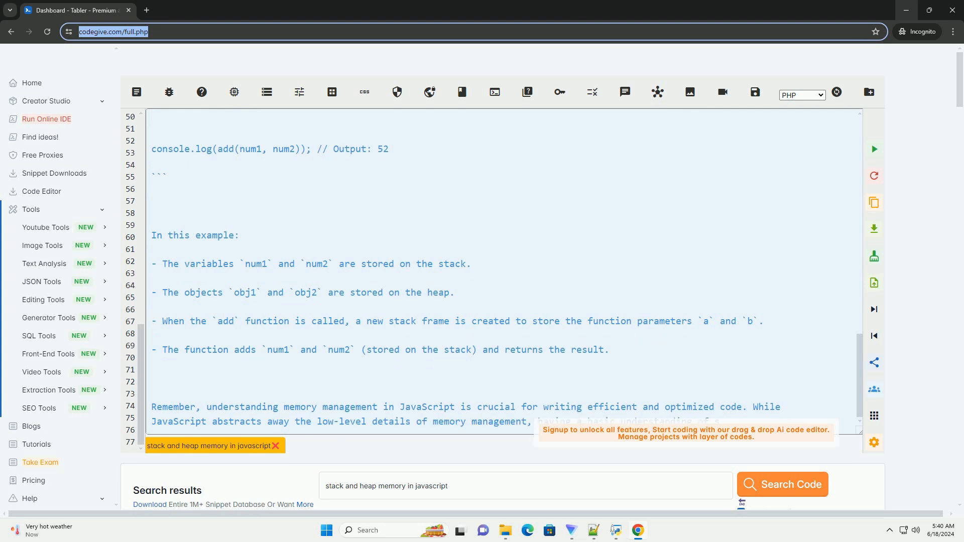
scroll(down, 3)
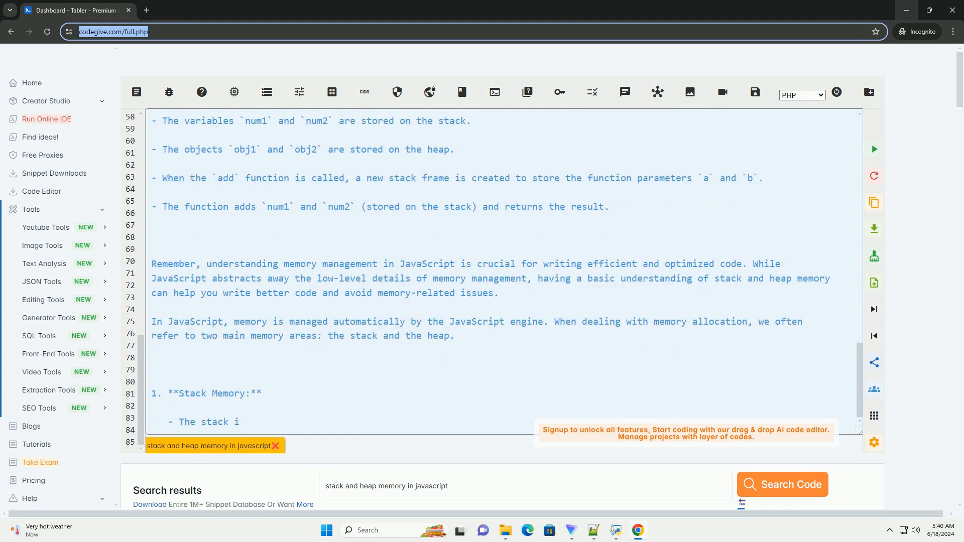
text(is a small and fast memory region that stores variables and function call information.)
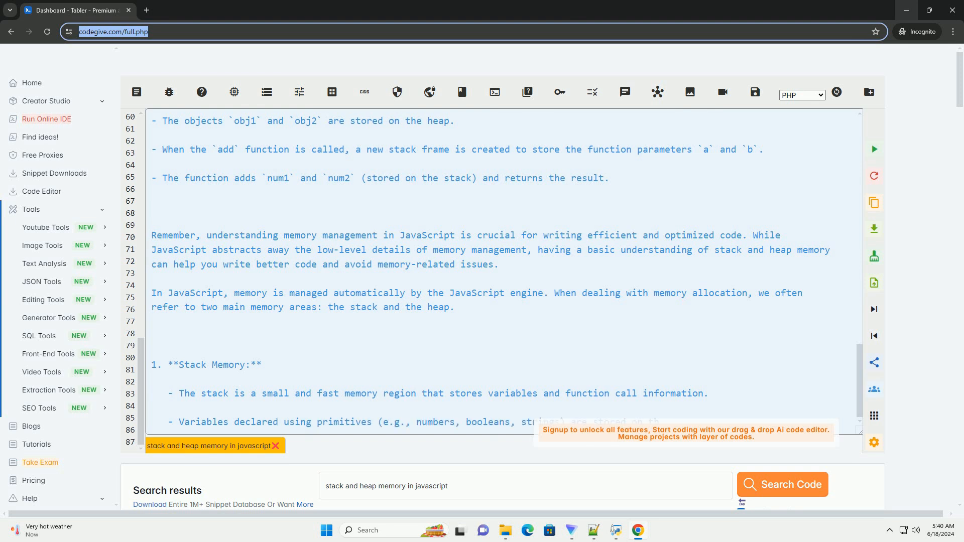
scroll(down, 3)
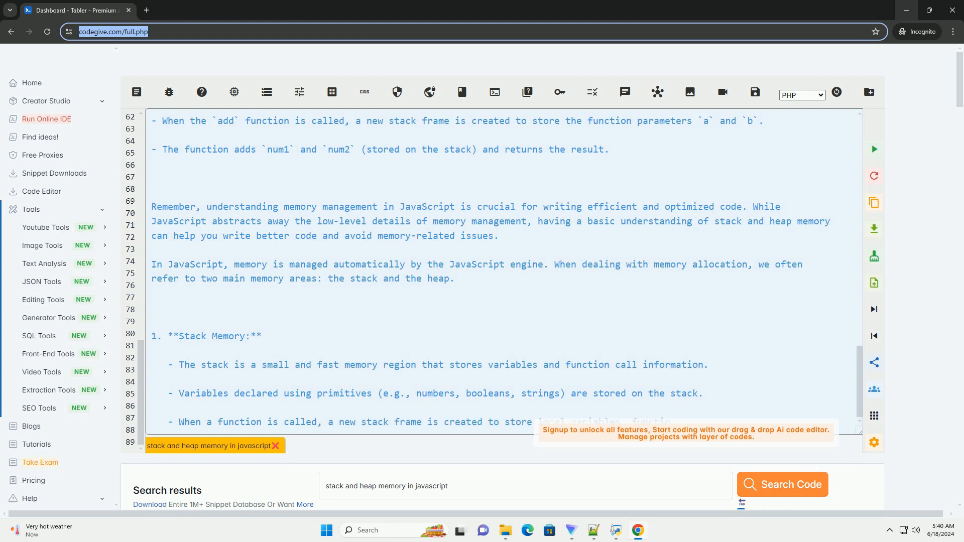
scroll(down, 3)
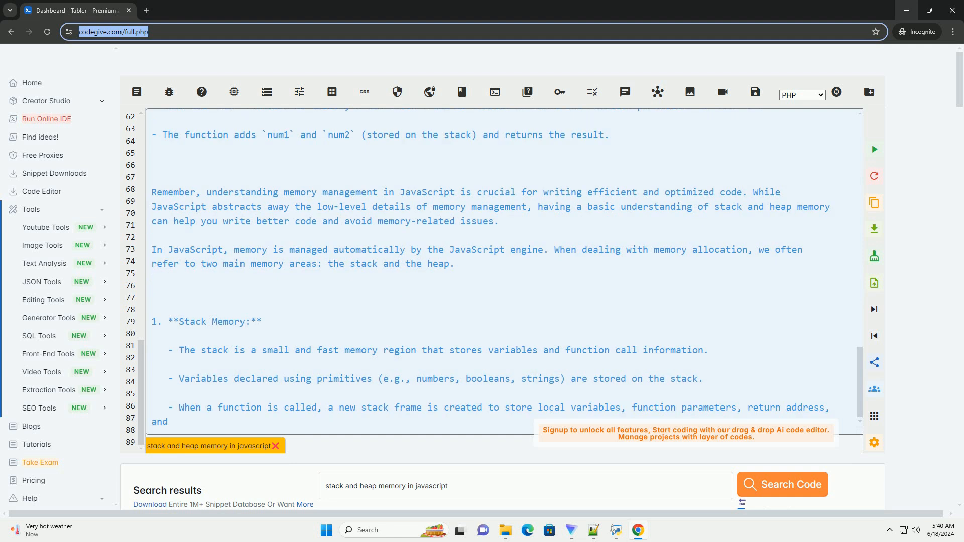
scroll(down, 3)
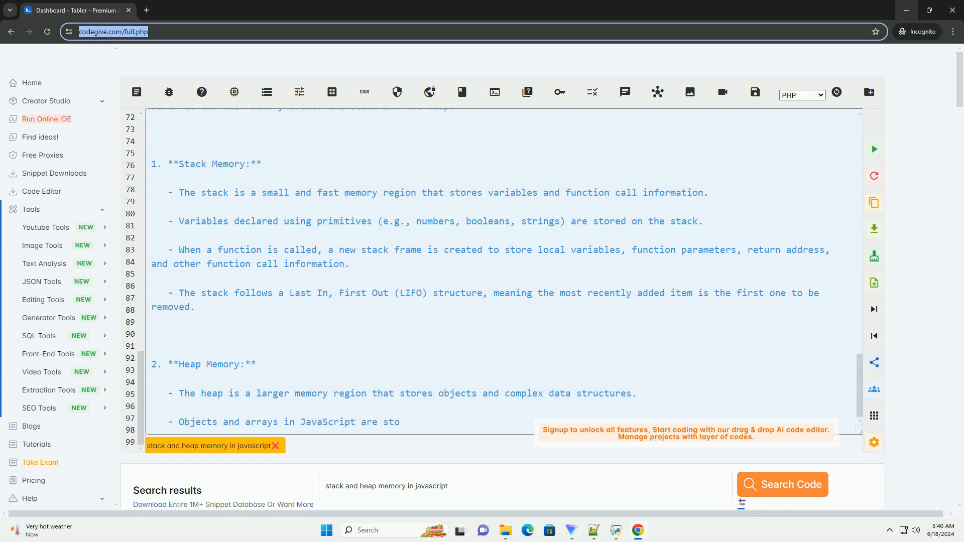
scroll(down, 3)
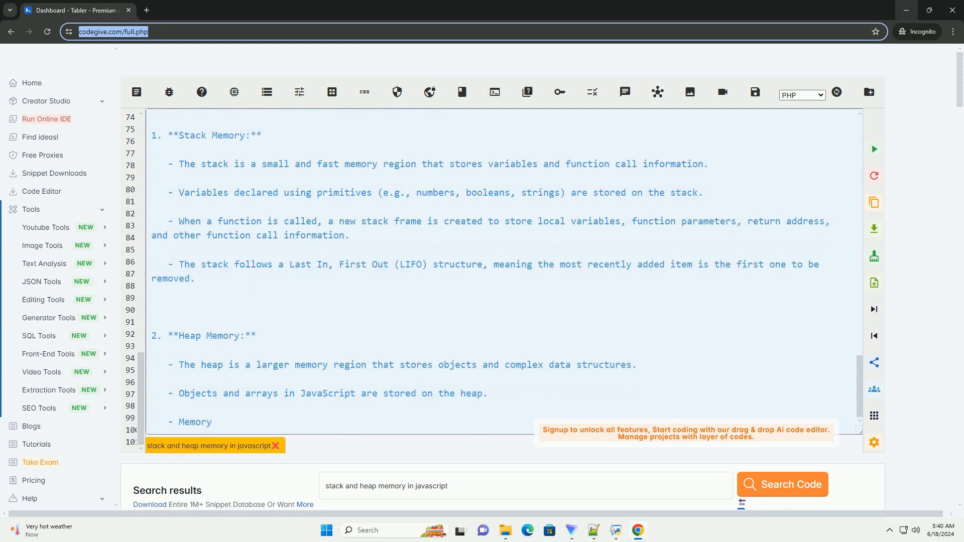